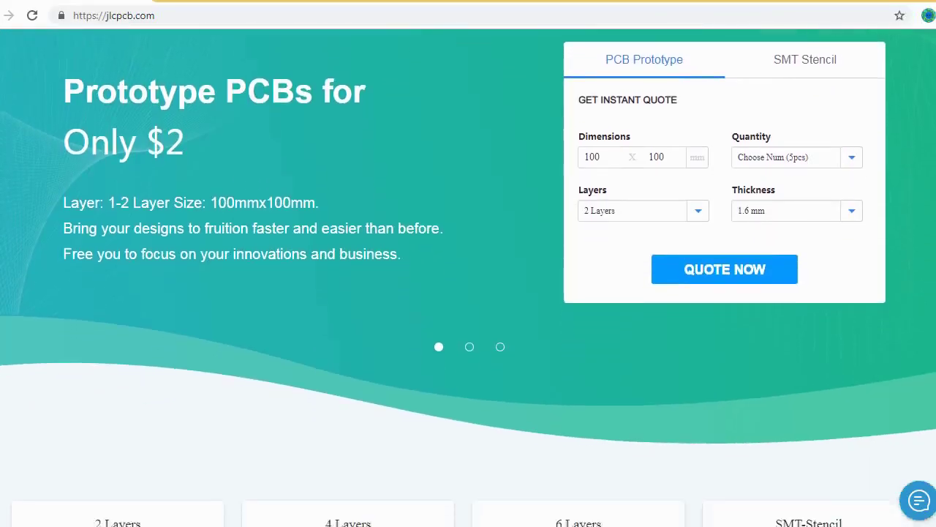
Step: Upload the Gerber zip for an instant quote, previewing a 2-layer 67x44 mm board
scroll("down", 3)
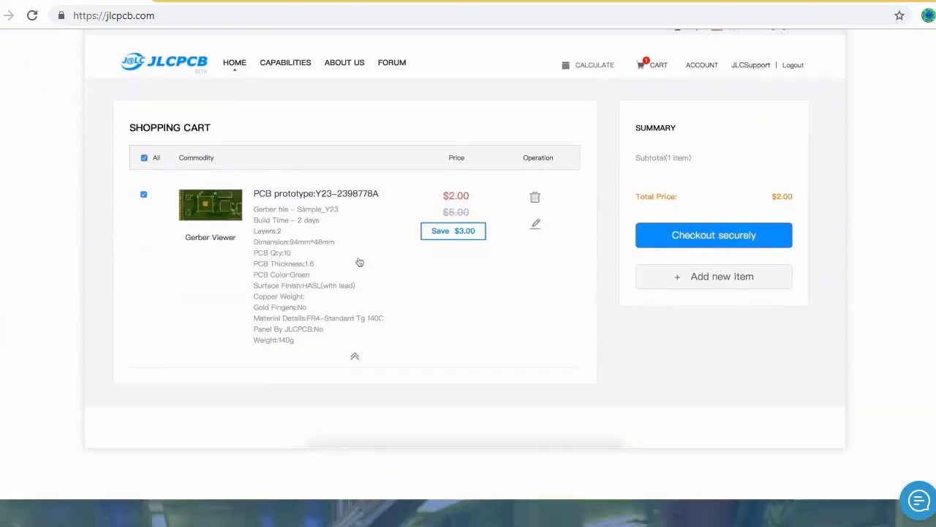
scroll("down", 3)
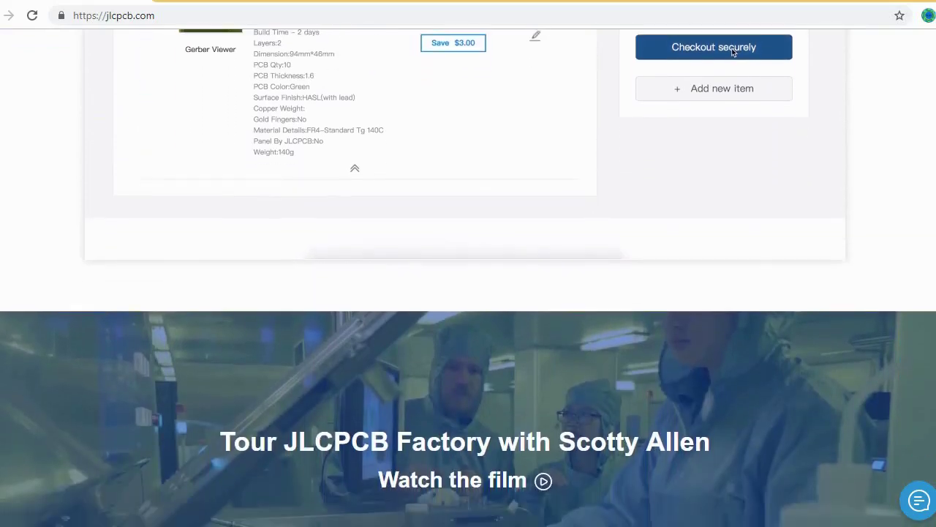
scroll("down", 3)
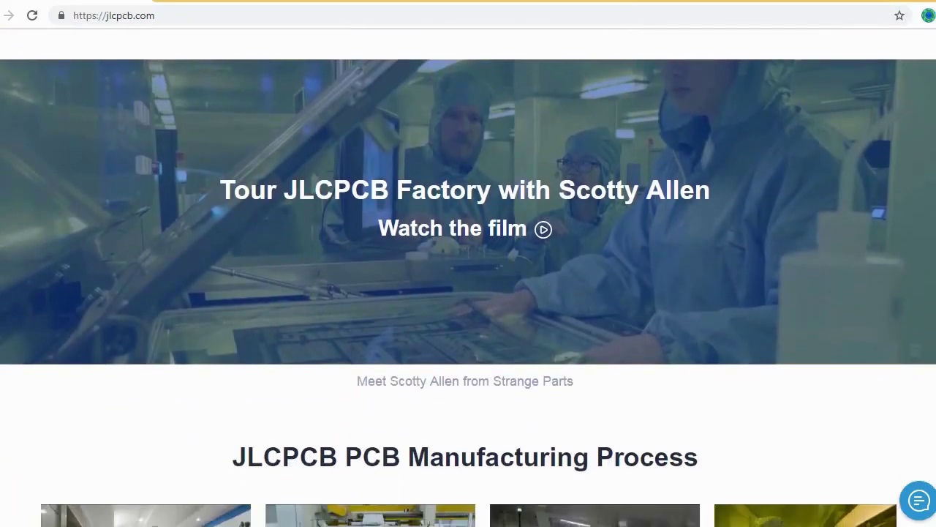
scroll("down", 3)
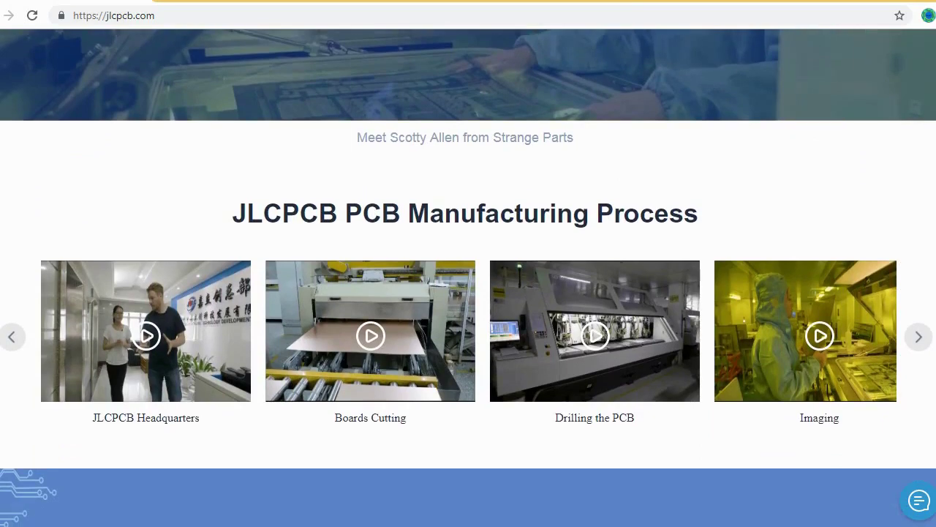
scroll("down", 3)
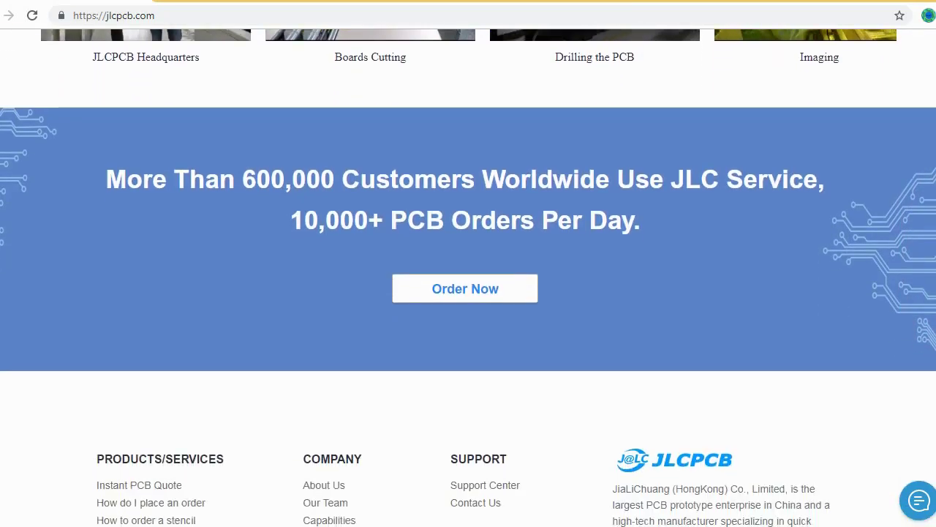
scroll("down", 3)
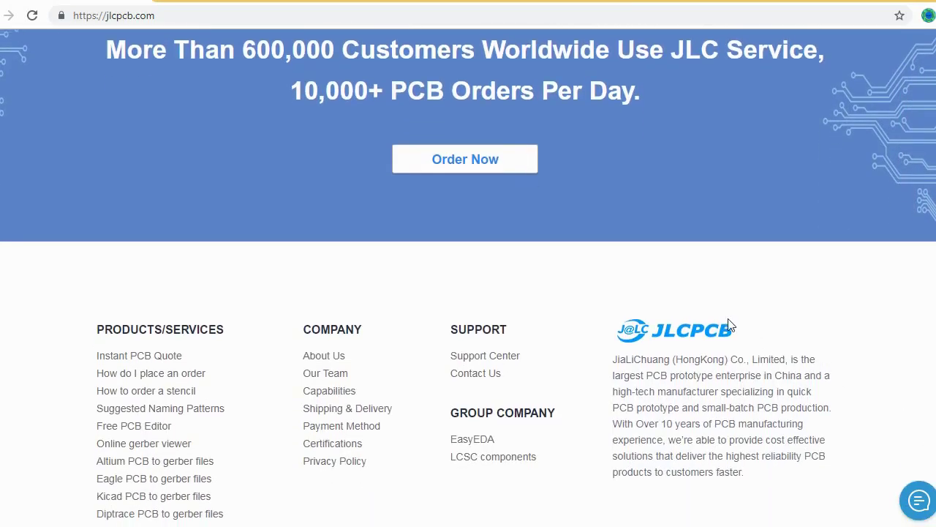
left_click(465, 159)
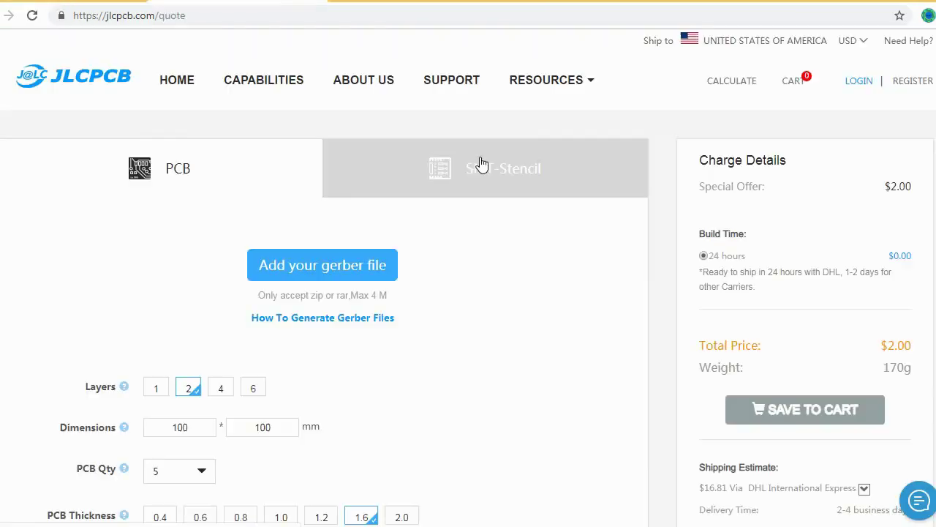
left_click(322, 265)
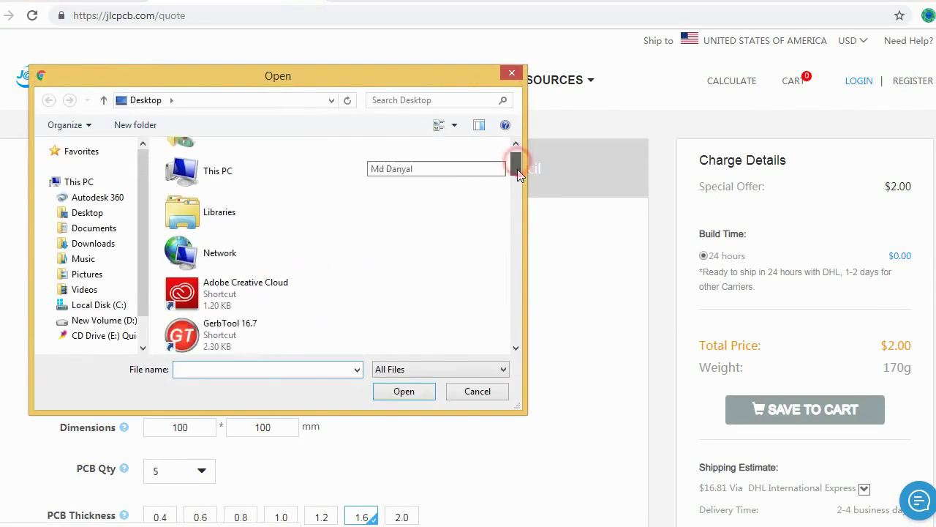
Step: Set the board colour to Matte Black, then scroll to the homepage pricing cards
scroll("down", 3)
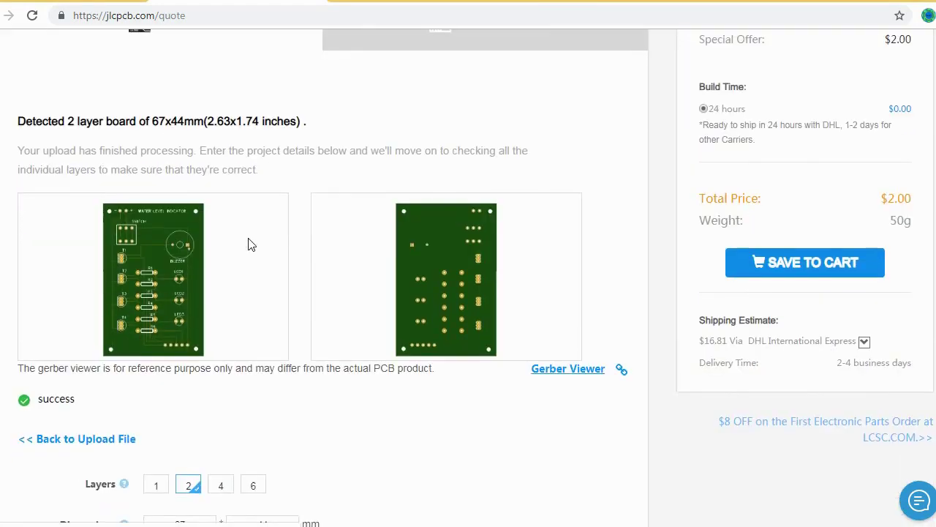
scroll("down", 3)
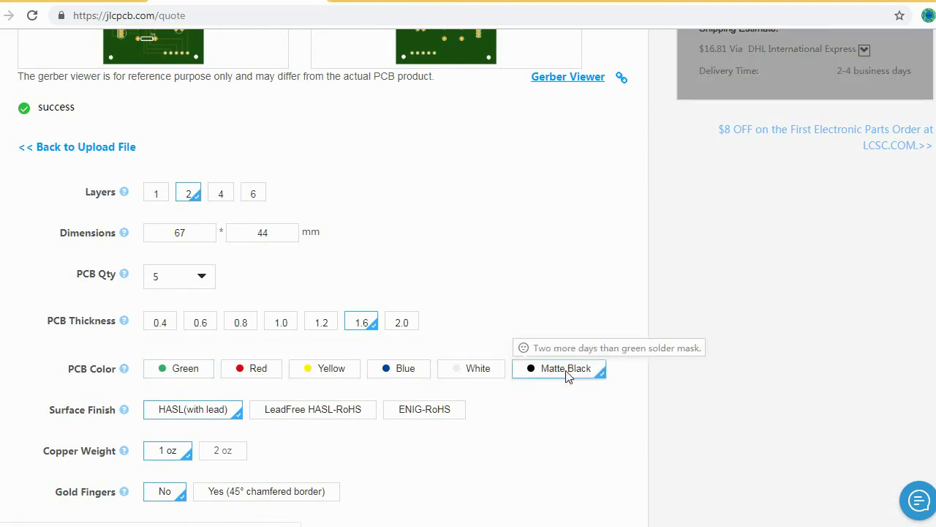
left_click(179, 276)
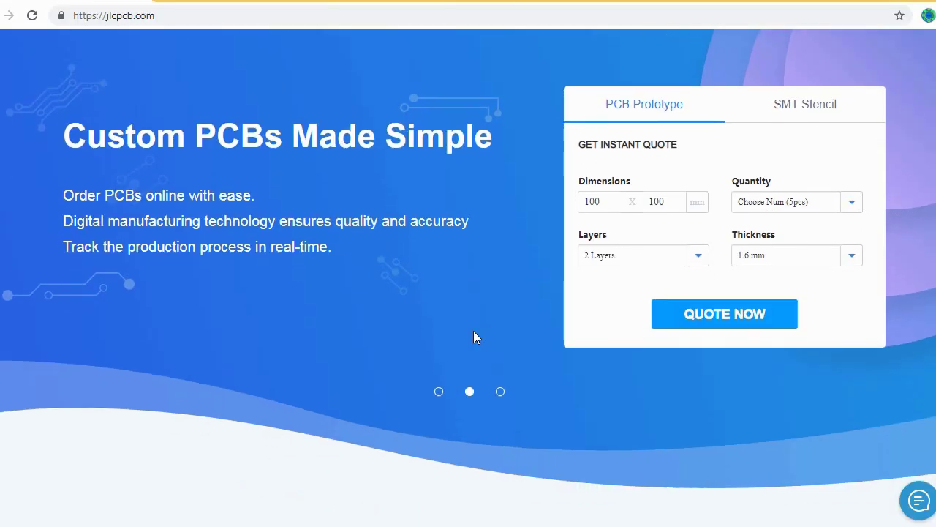
scroll("down", 3)
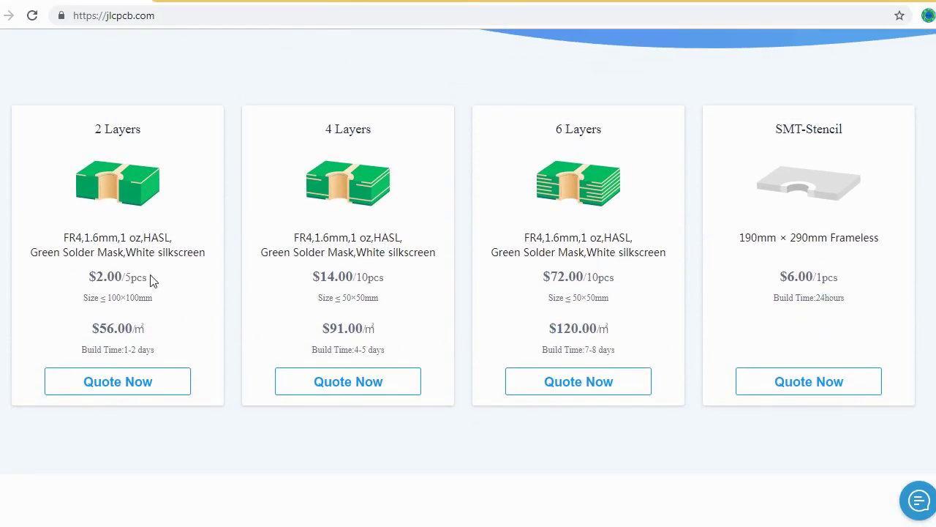